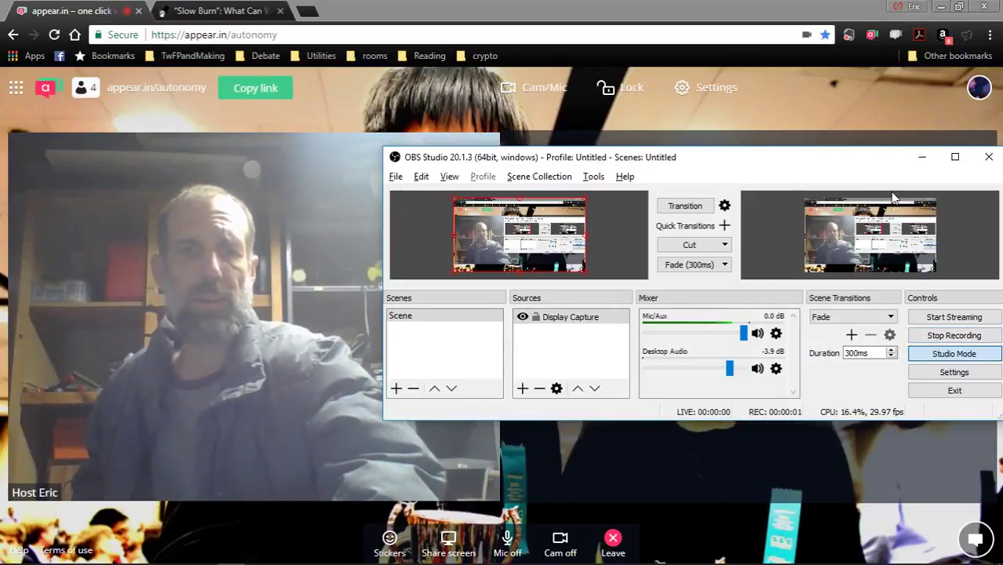
mouse_move(923, 157)
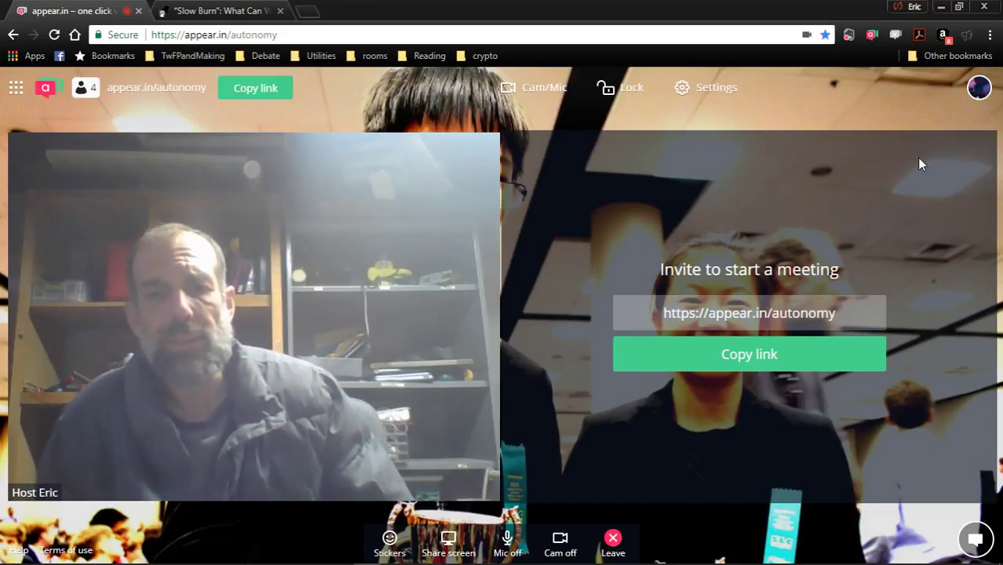
- Switch to the Writer window so the State of the Union outline sits beside the appear.in feed
key("alt+tab")
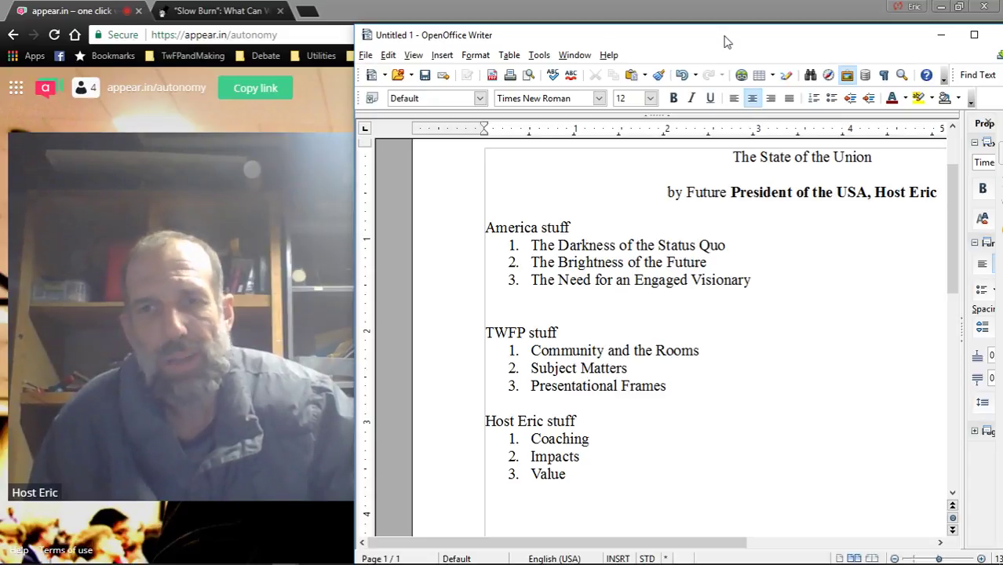
- Draft the outline's title, byline and America section in Writer, saving along the way
left_click(687, 192)
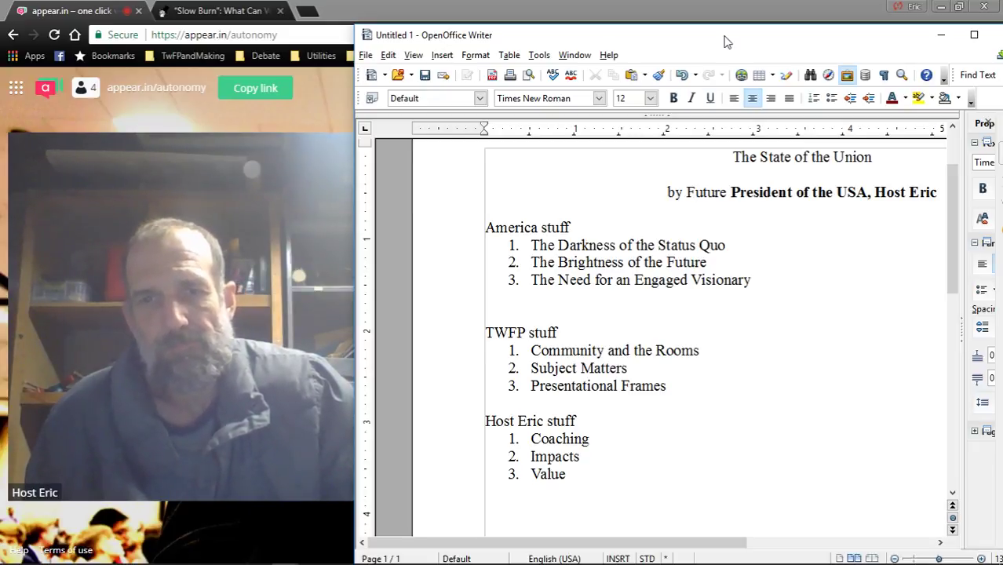
left_click(687, 191)
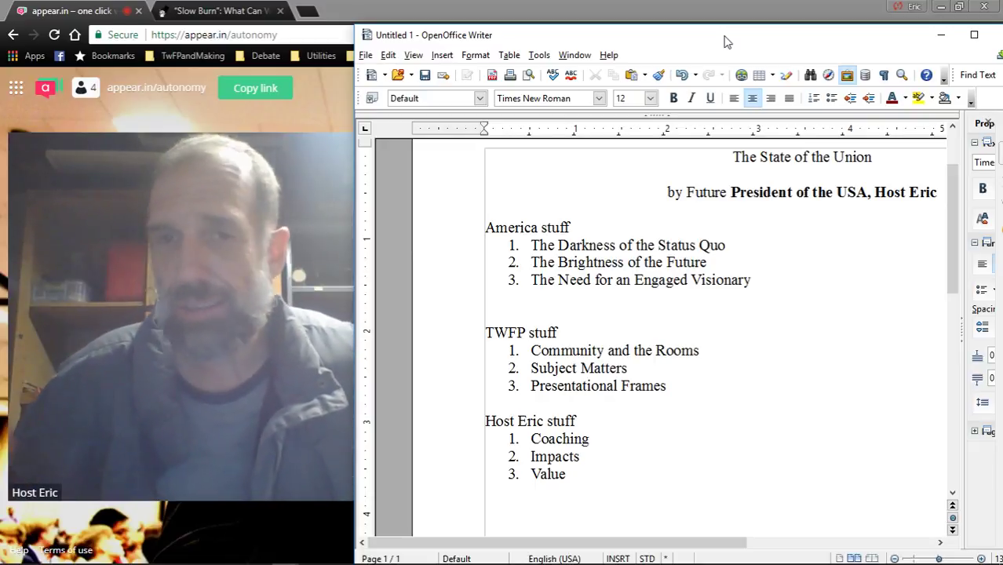
left_click(687, 191)
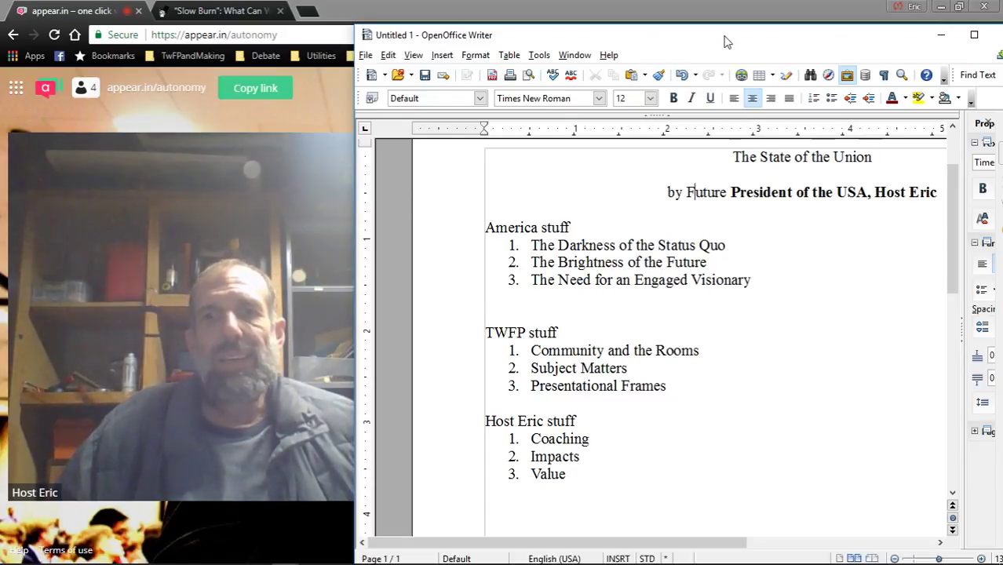
key("ctrl+s")
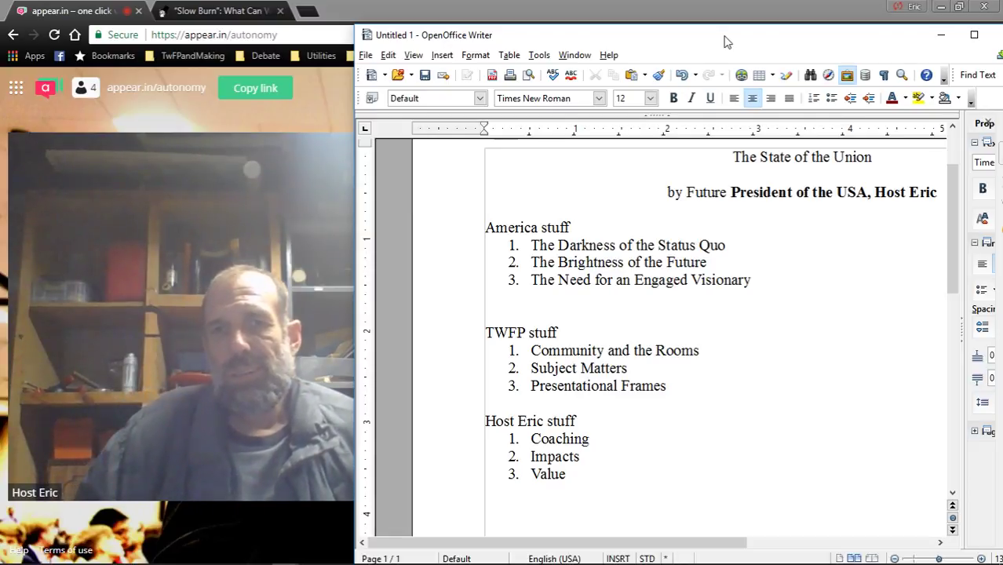
left_click(691, 192)
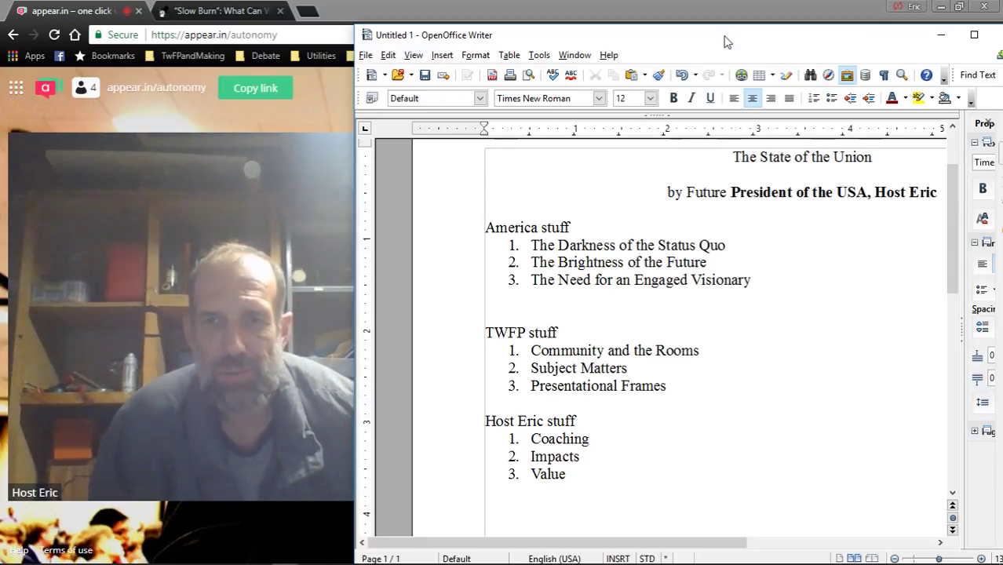
left_click(688, 191)
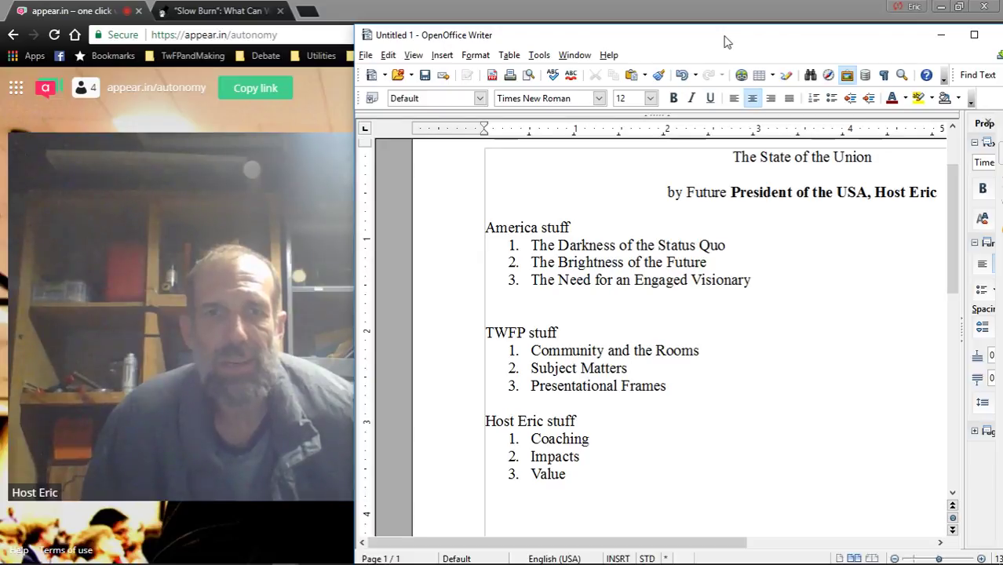
left_click(688, 192)
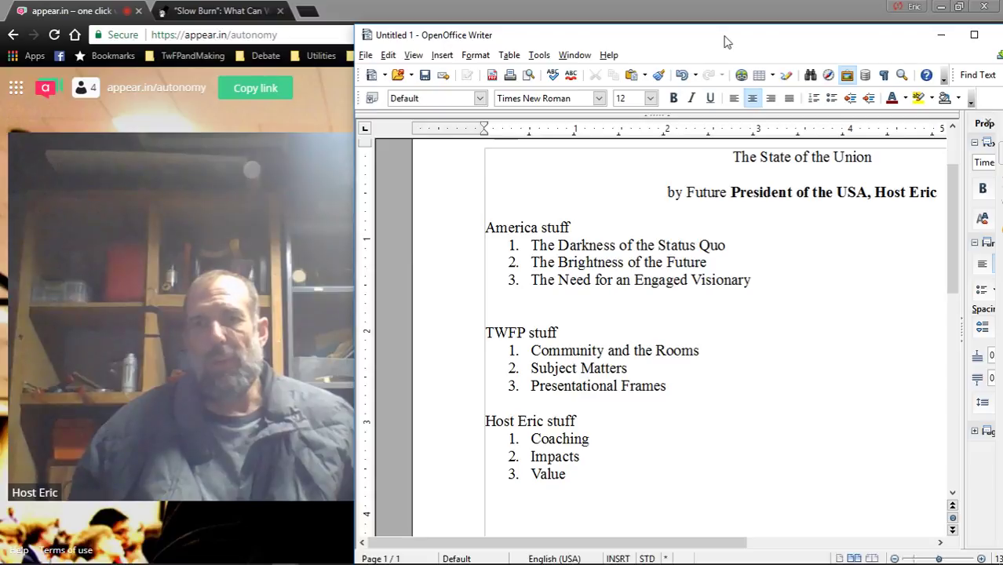
left_click(688, 192)
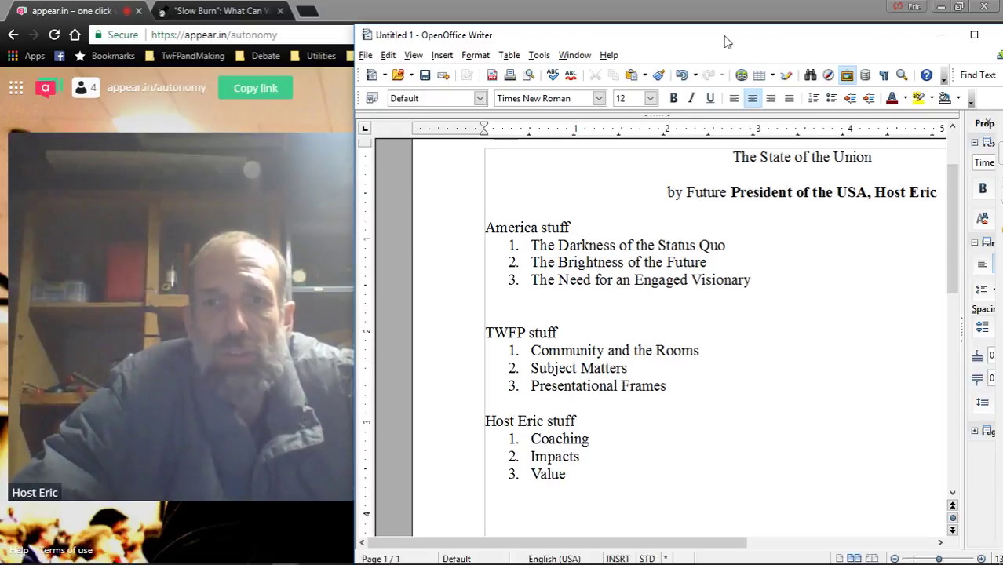
- Continue the outline with the TWFP and Host Eric sections, each with three numbered points
left_click(688, 191)
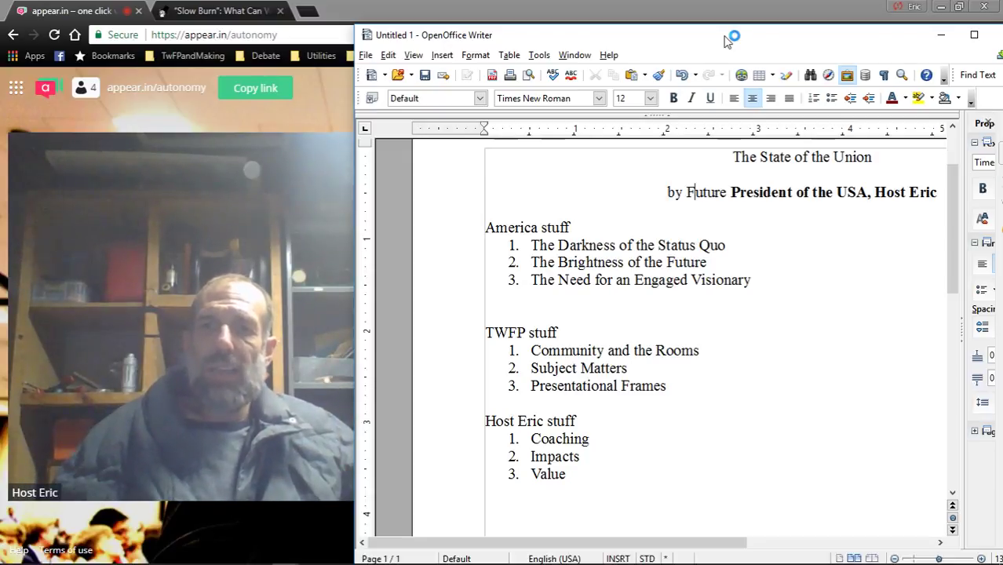
mouse_move(725, 41)
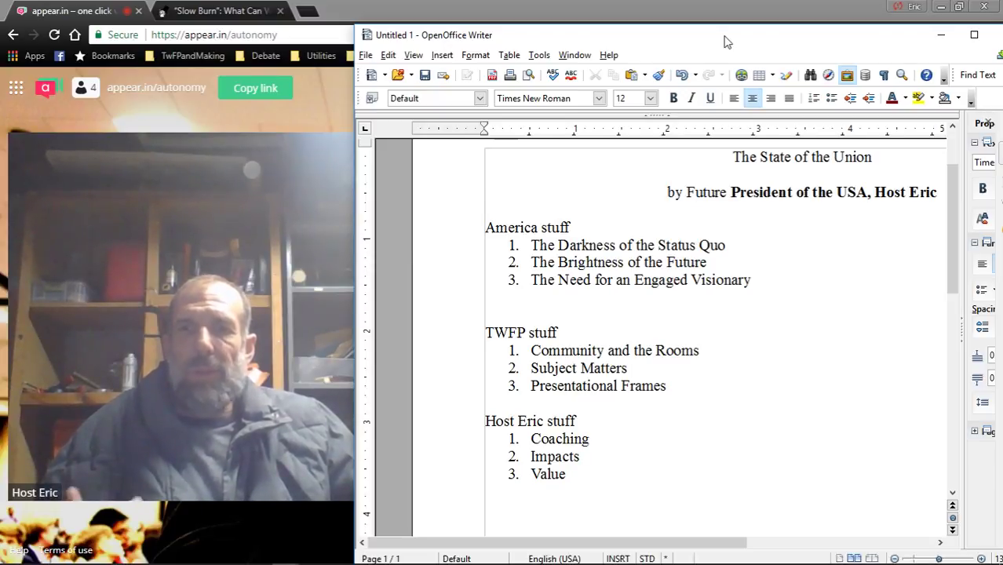
left_click(687, 191)
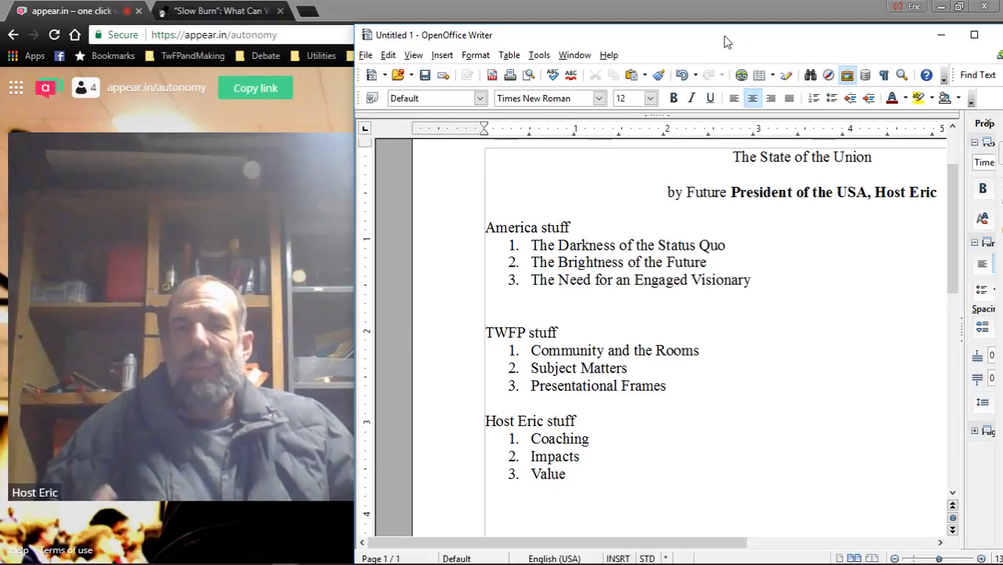
left_click(687, 191)
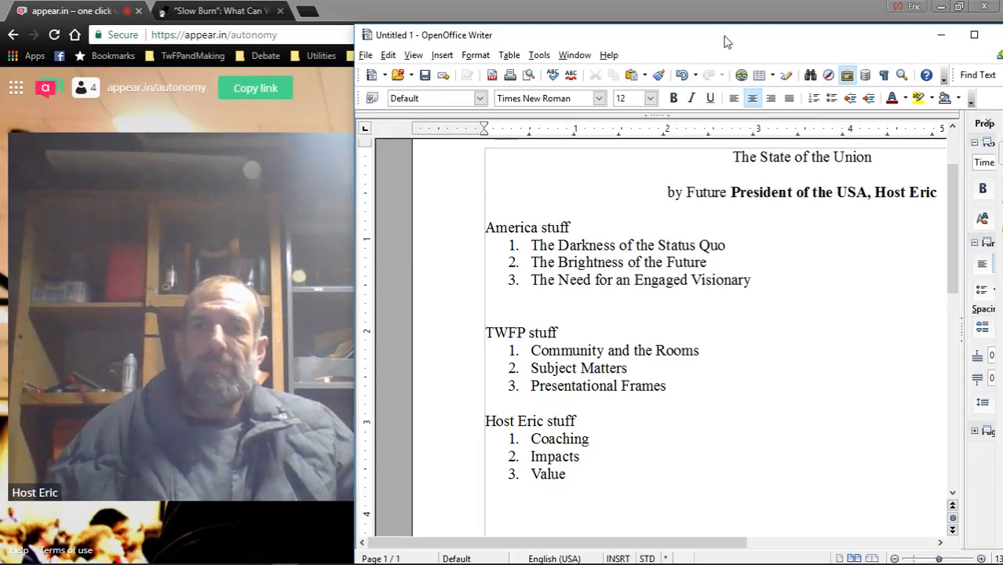
left_click(689, 191)
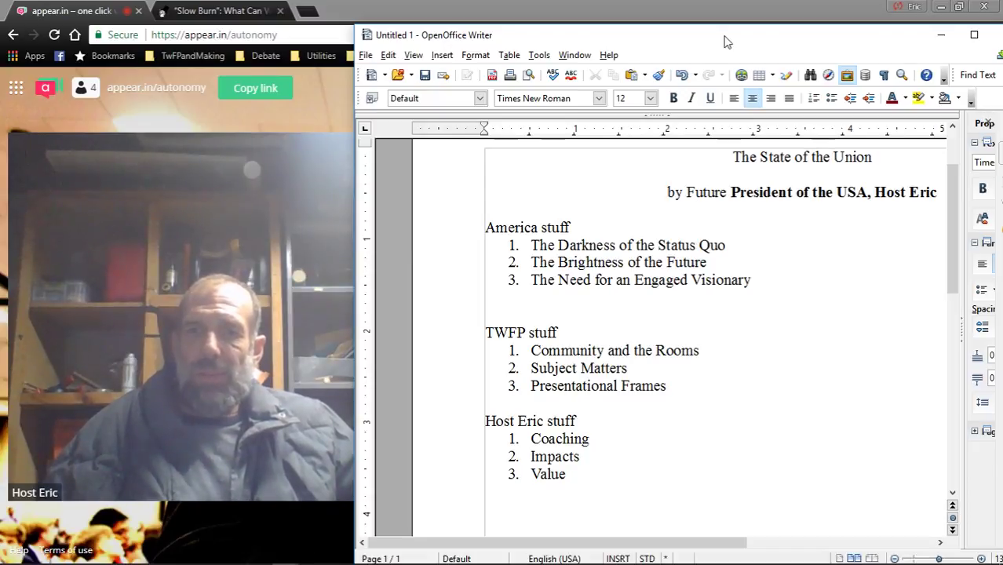
left_click(694, 191)
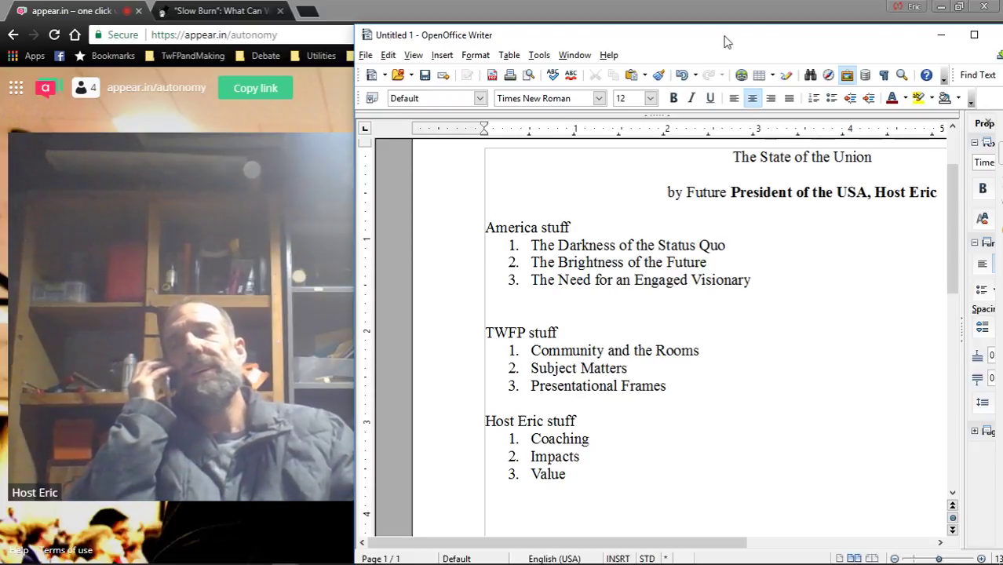
left_click(687, 192)
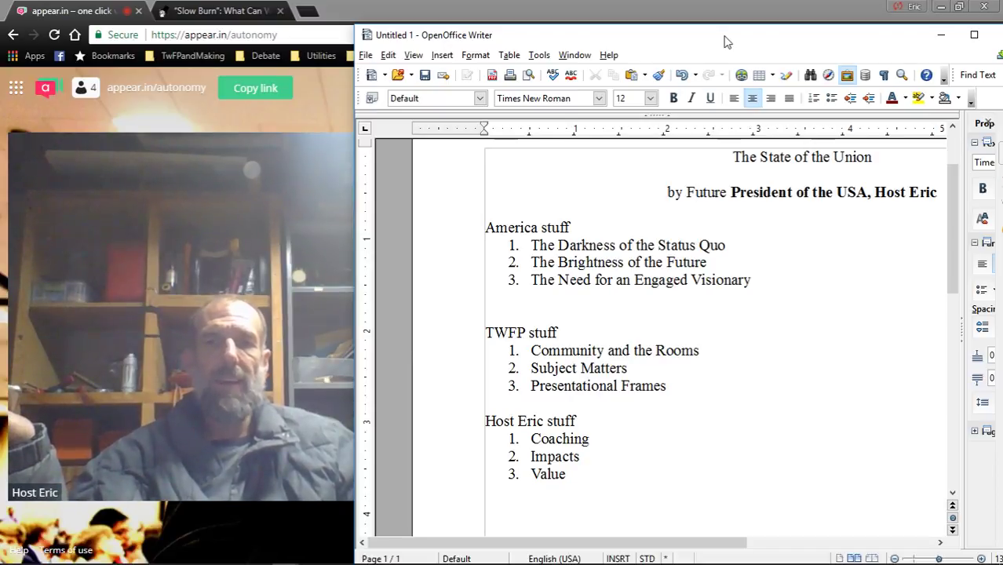
left_click(687, 192)
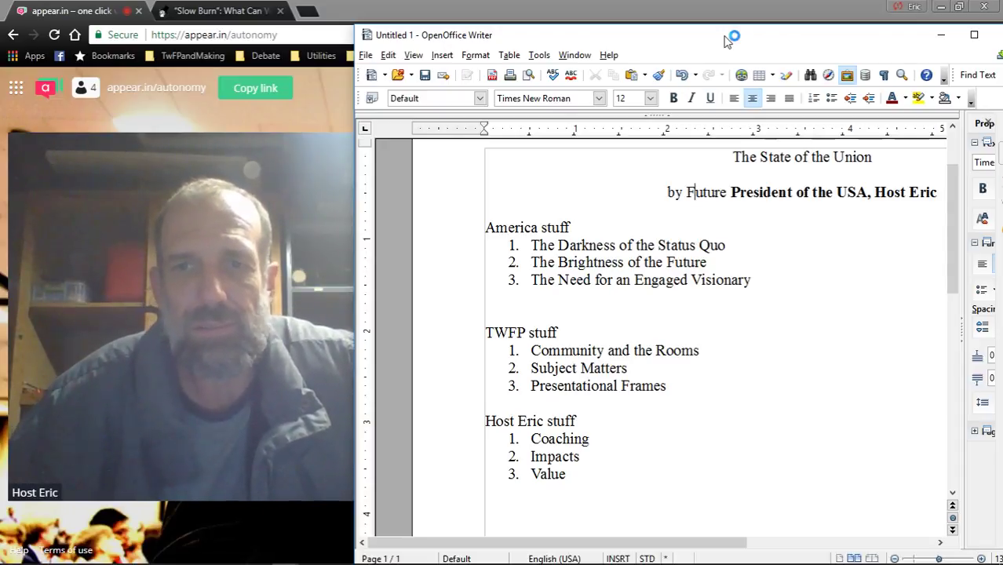
mouse_move(726, 41)
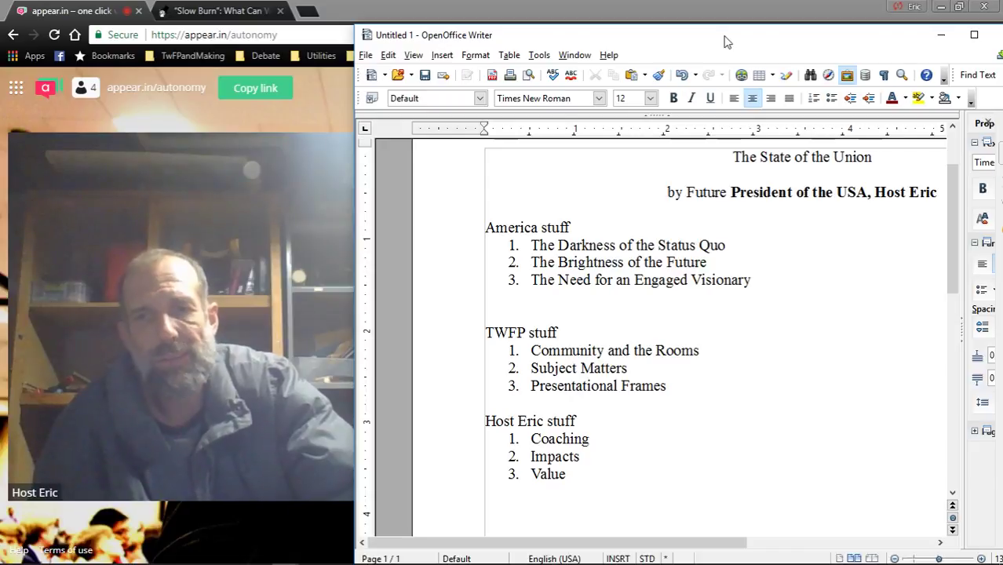
left_click(688, 191)
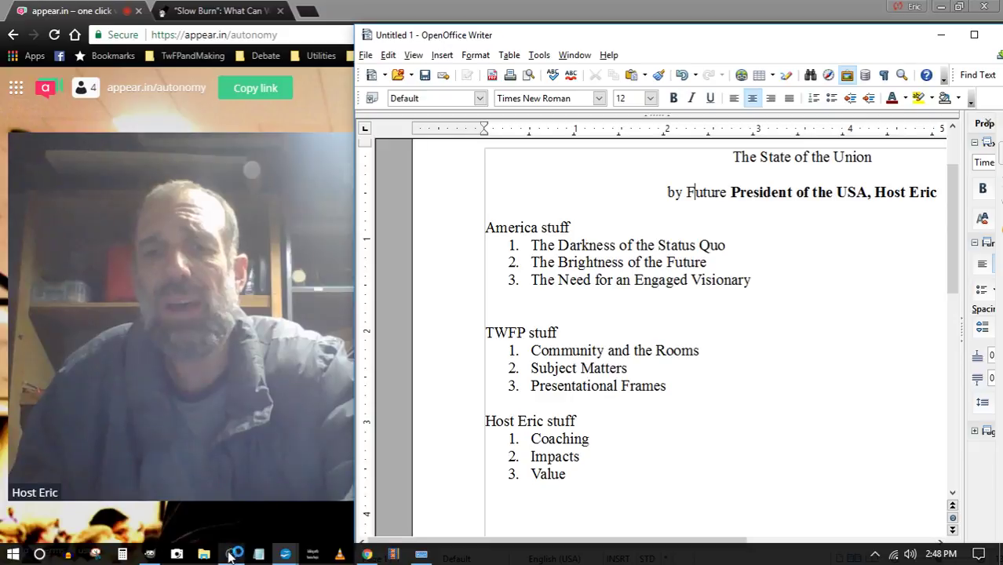
- Bring the OBS Studio recorder window back over the finished Writer outline
left_click(235, 555)
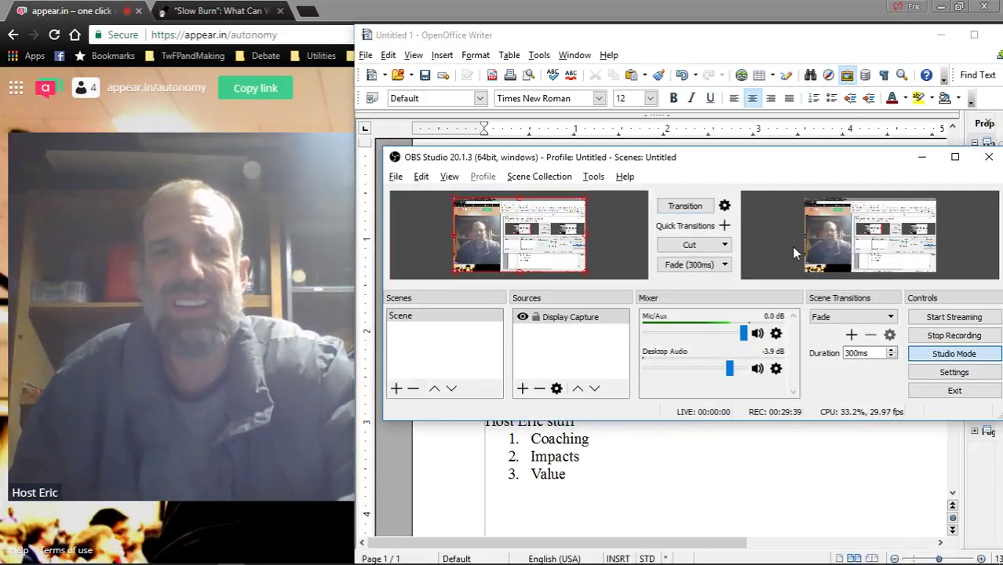